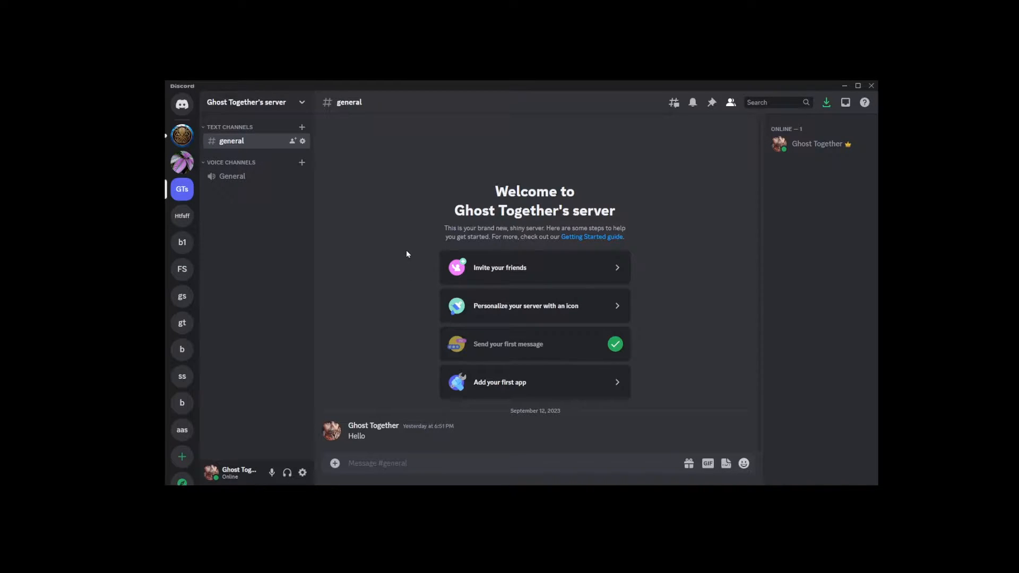
pyautogui.moveTo(404, 257)
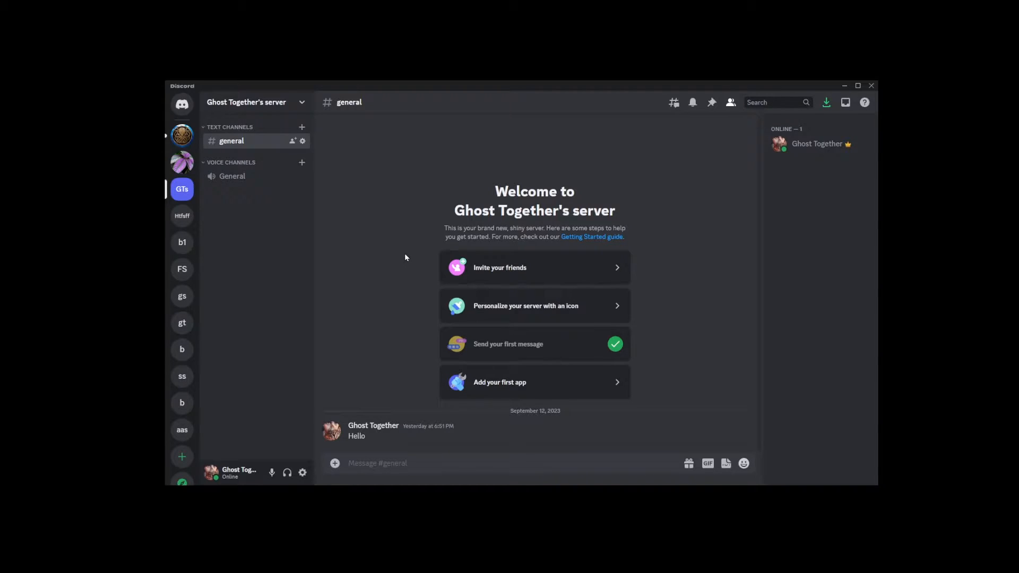
pyautogui.moveTo(367, 261)
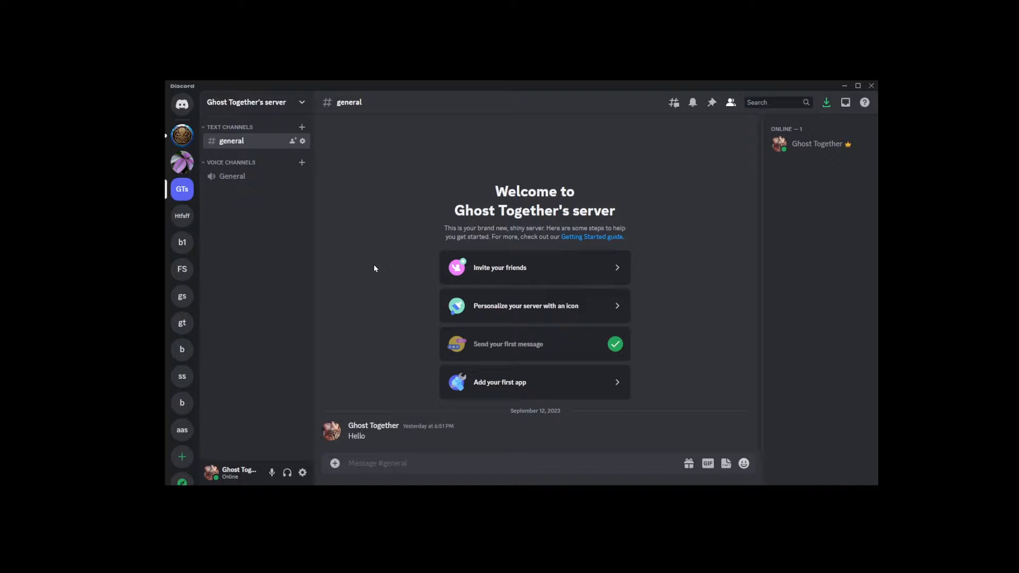
pyautogui.moveTo(413, 356)
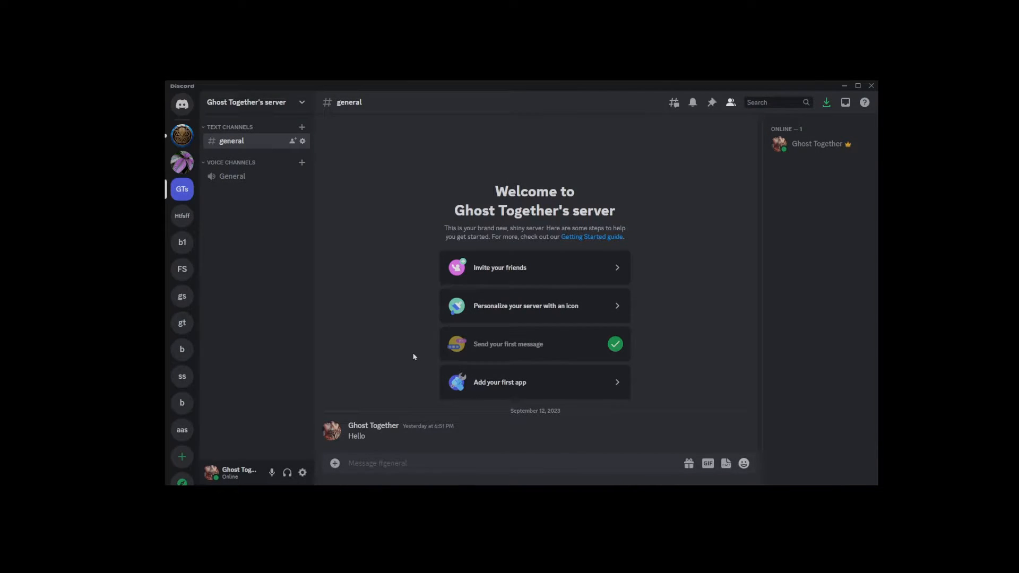
pyautogui.moveTo(398, 283)
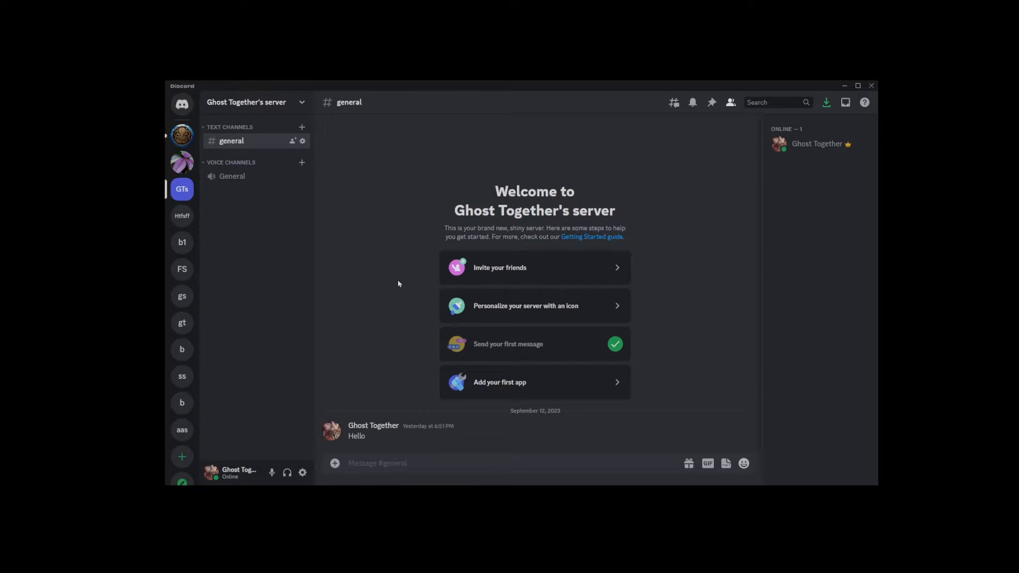
pyautogui.moveTo(410, 283)
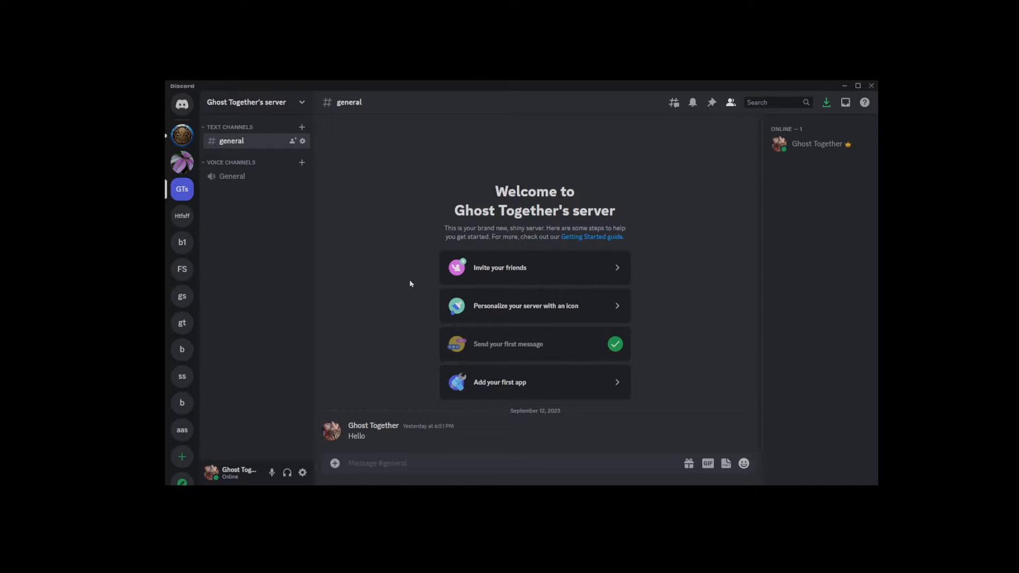
pyautogui.moveTo(299, 445)
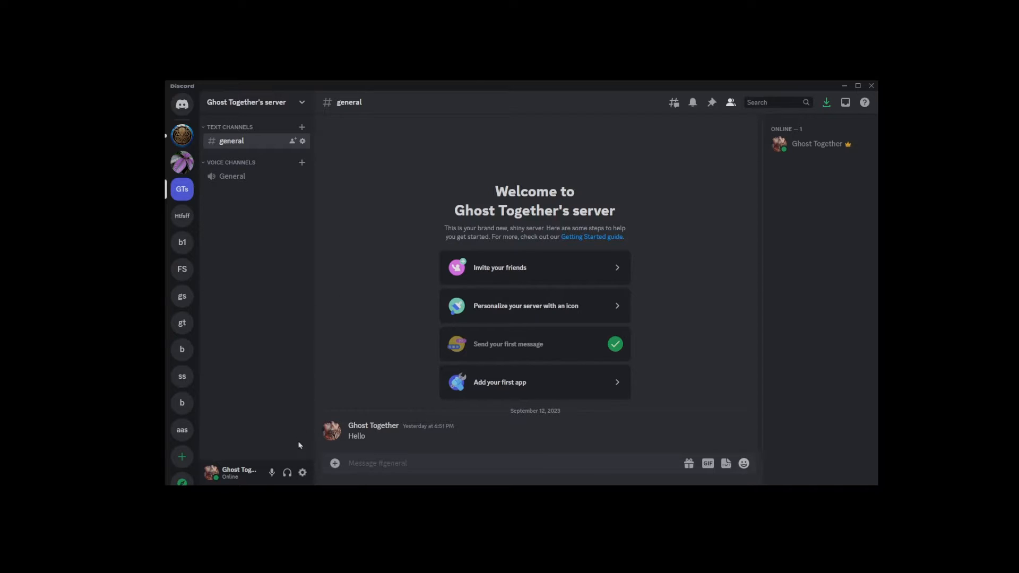
# Open Discord's user settings from the gear icon beside the username.
pyautogui.click(302, 472)
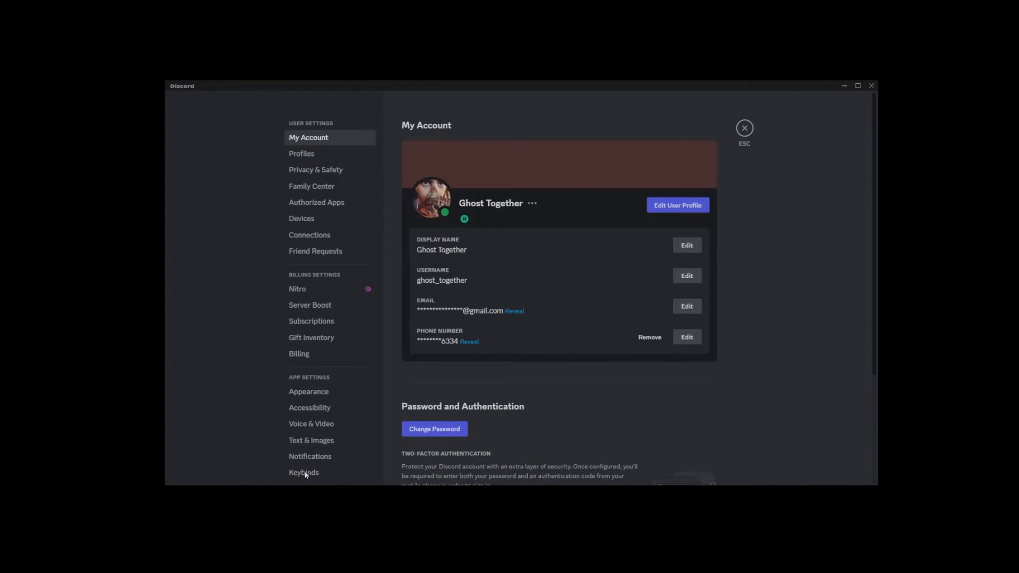
pyautogui.moveTo(543, 335)
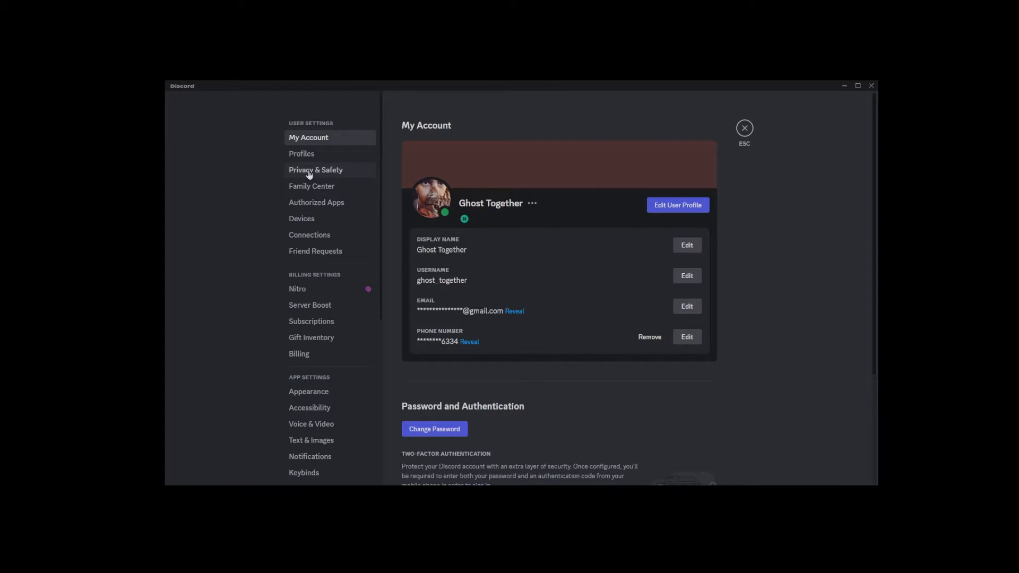
# Go to Privacy & Safety and scroll to the Server Privacy Defaults section.
pyautogui.click(316, 170)
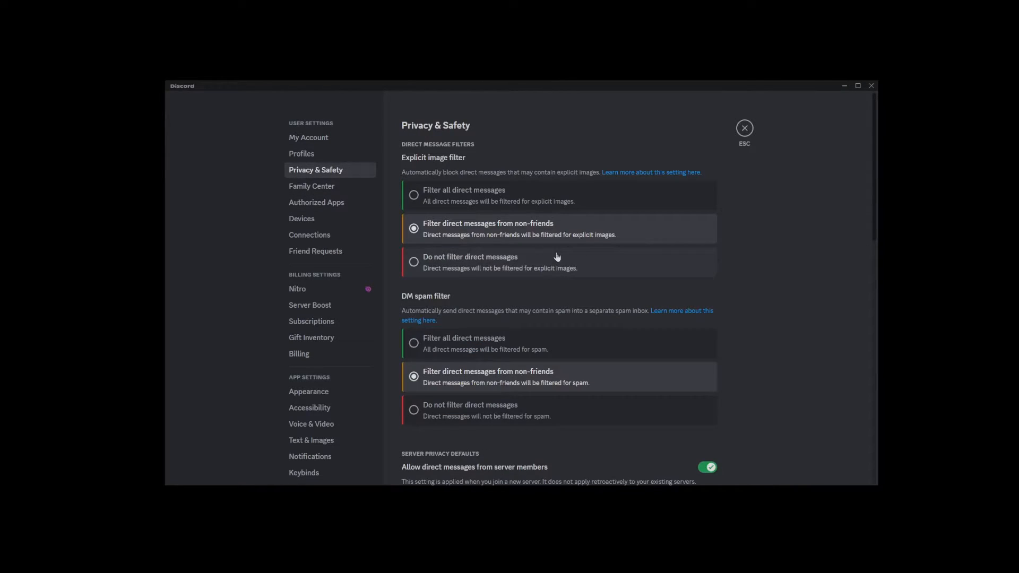
pyautogui.scroll(-3)
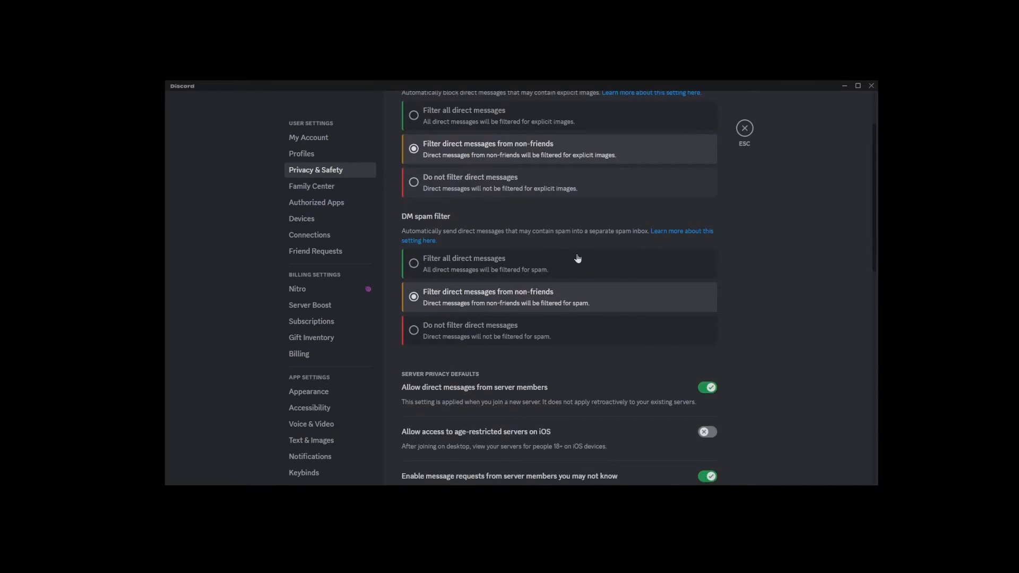
pyautogui.scroll(-3)
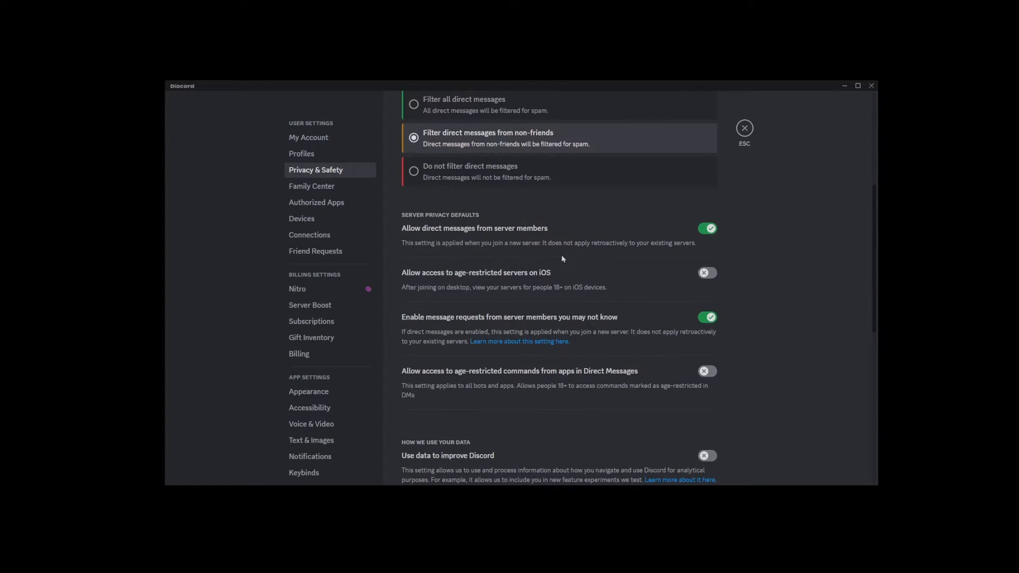
pyautogui.moveTo(453, 237)
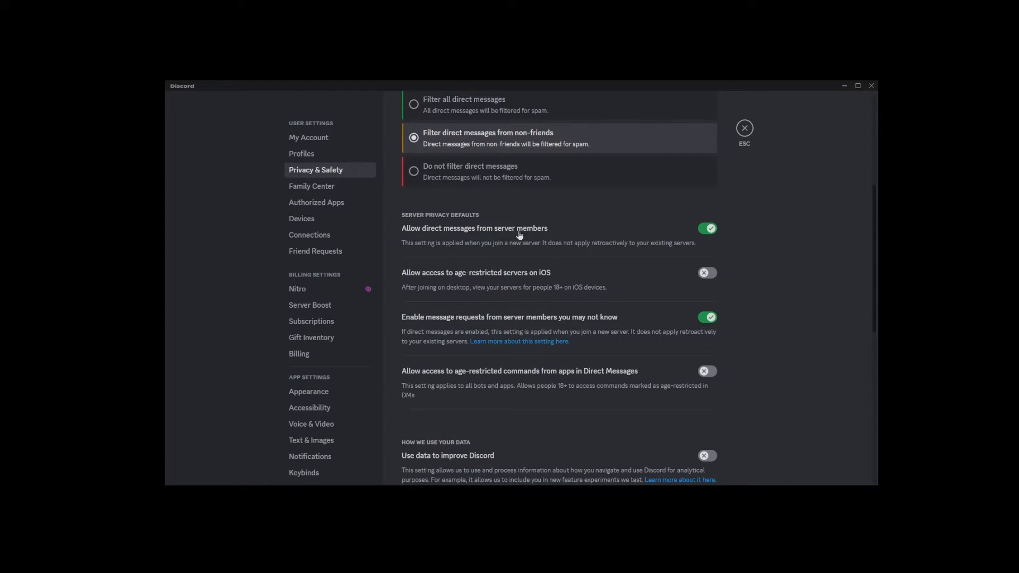
pyautogui.moveTo(471, 246)
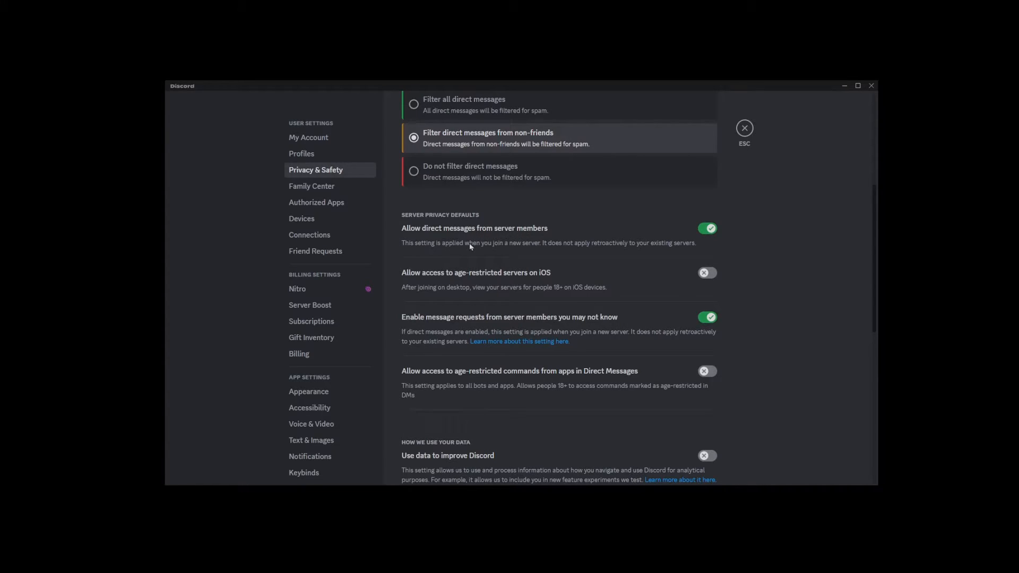
pyautogui.moveTo(546, 248)
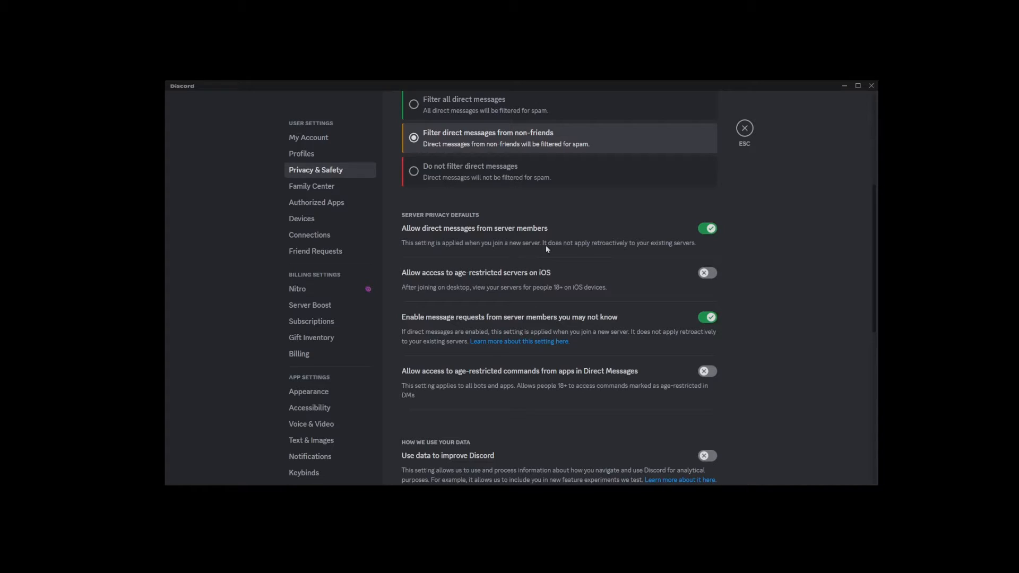
pyautogui.moveTo(606, 253)
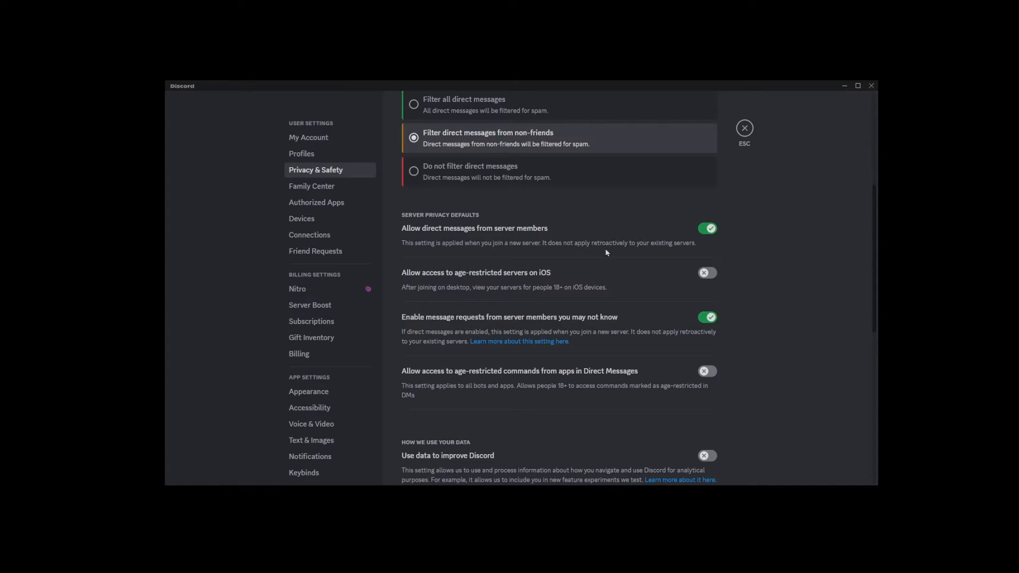
pyautogui.moveTo(679, 249)
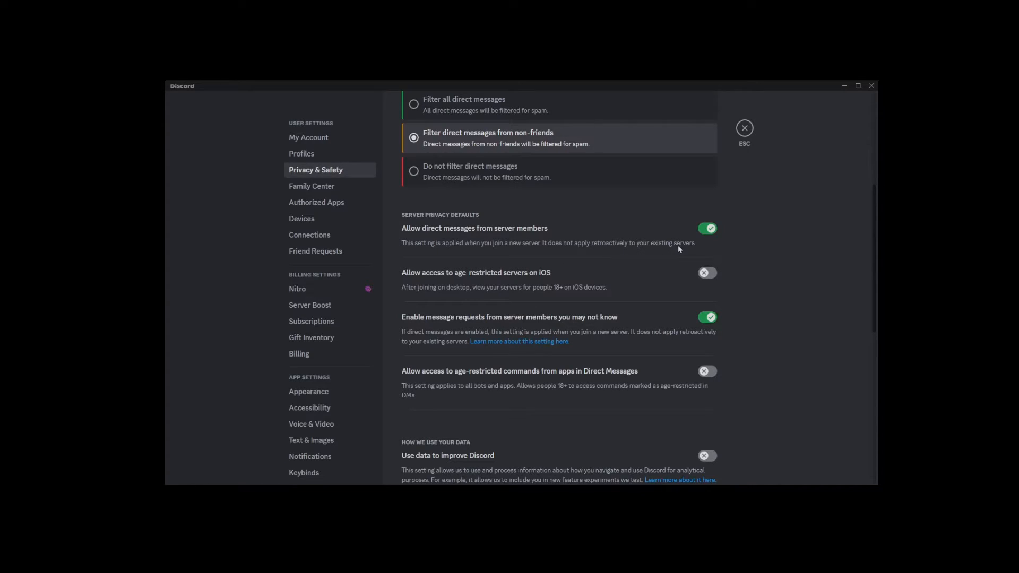
pyautogui.moveTo(588, 246)
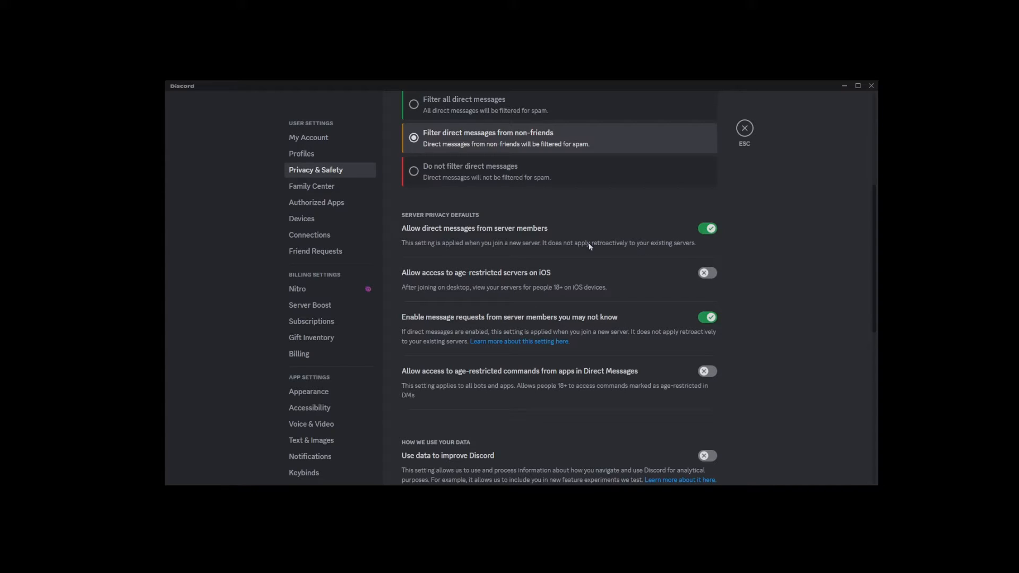
pyautogui.moveTo(628, 344)
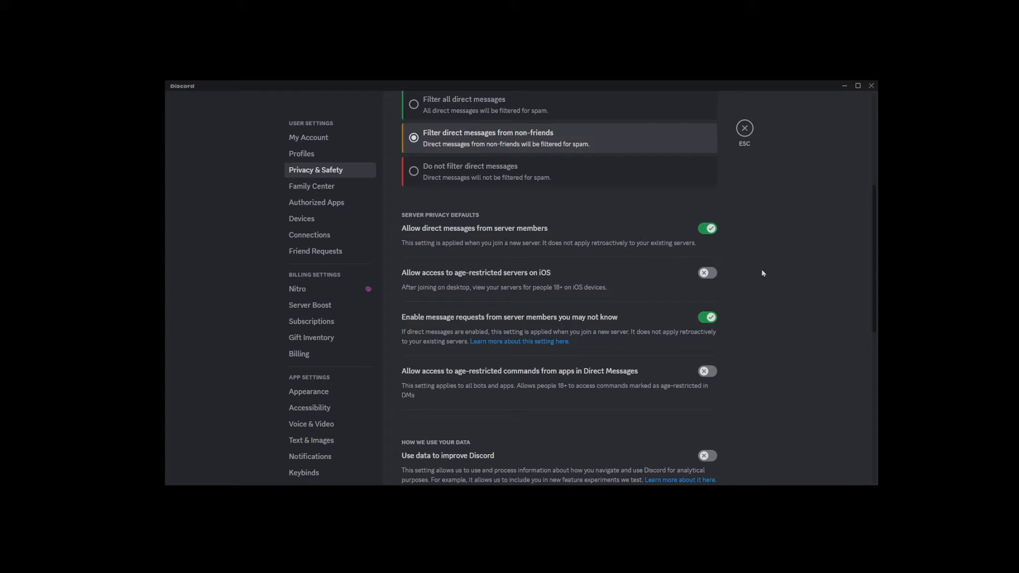
# Switch off 'Allow direct messages from server members' and confirm Yes to apply to existing servers.
pyautogui.click(707, 229)
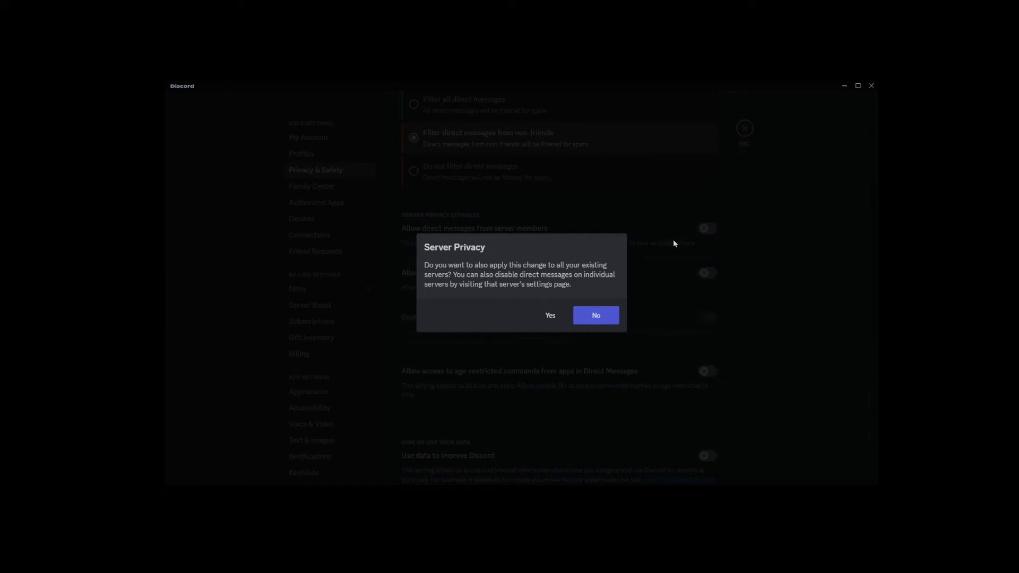
pyautogui.moveTo(612, 262)
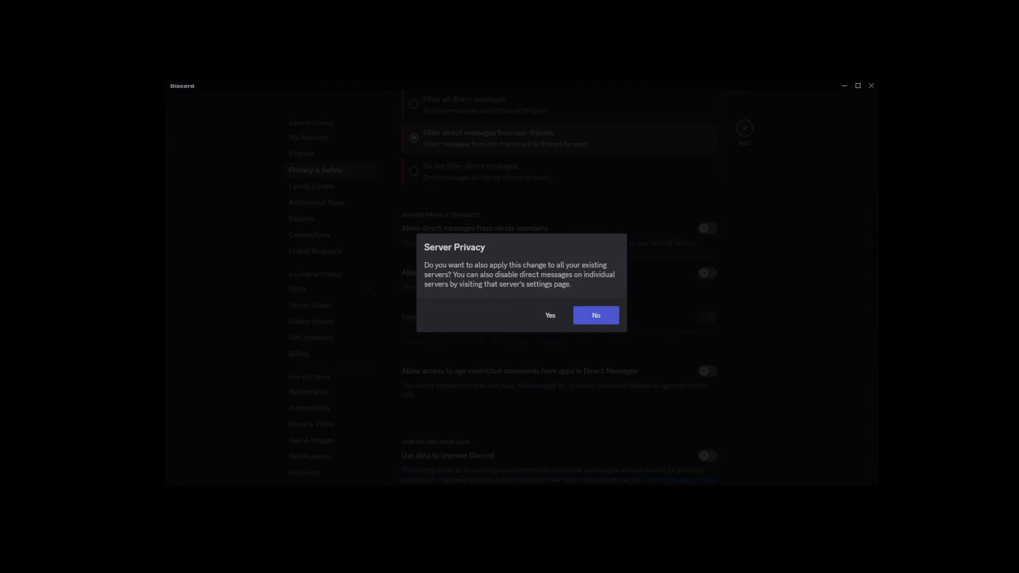
pyautogui.moveTo(592, 246)
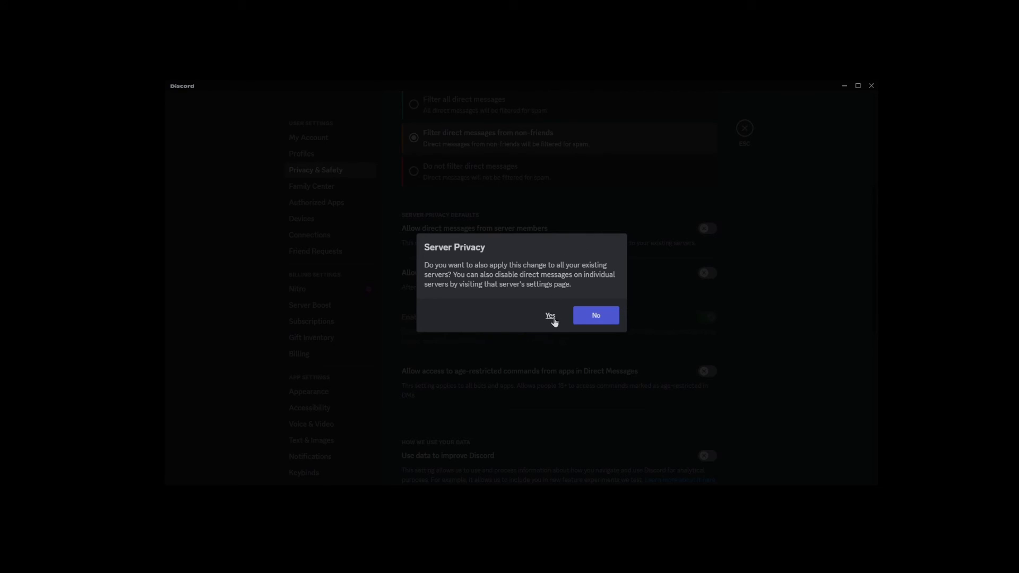
pyautogui.moveTo(552, 320)
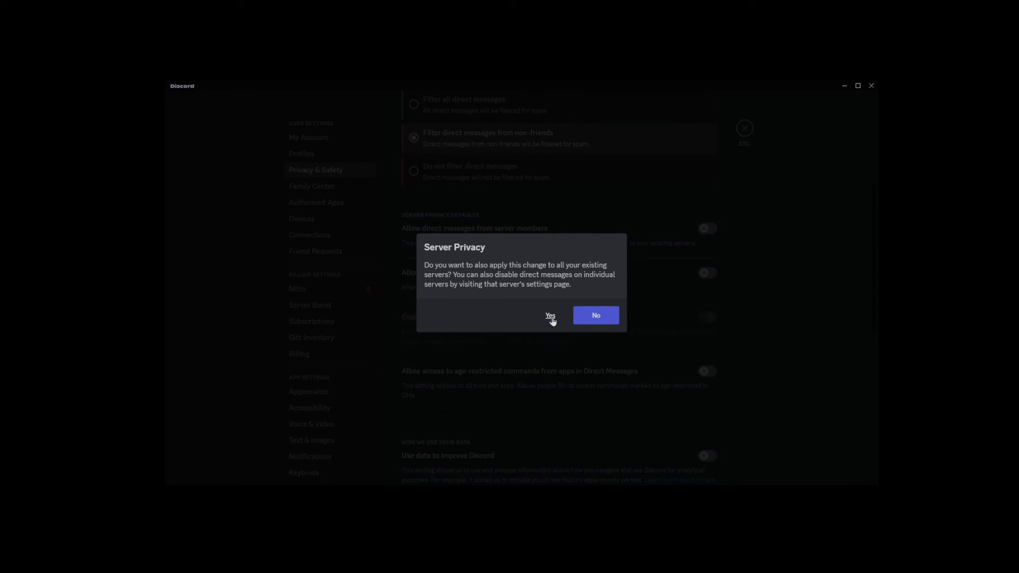
pyautogui.moveTo(551, 344)
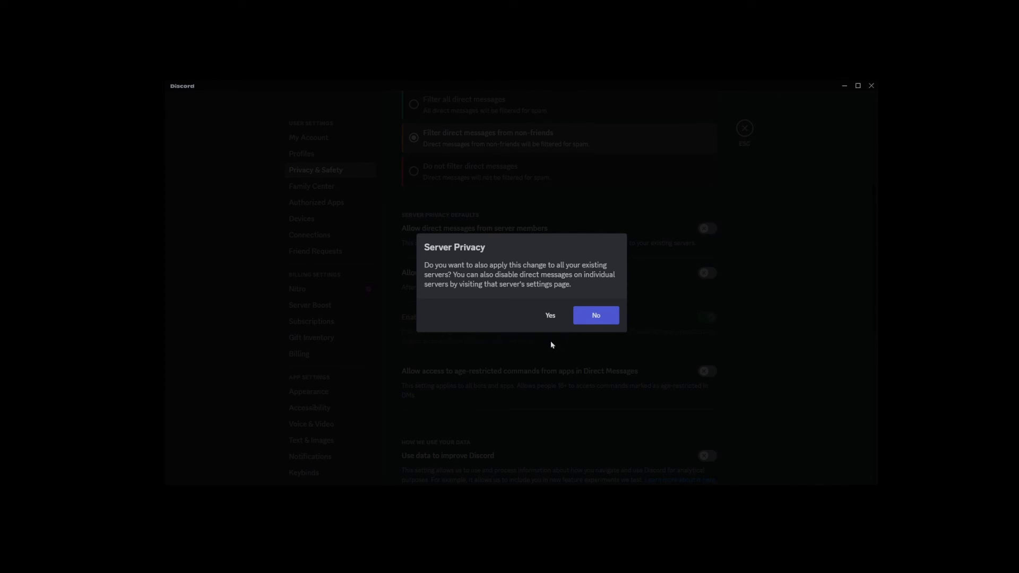
pyautogui.click(595, 315)
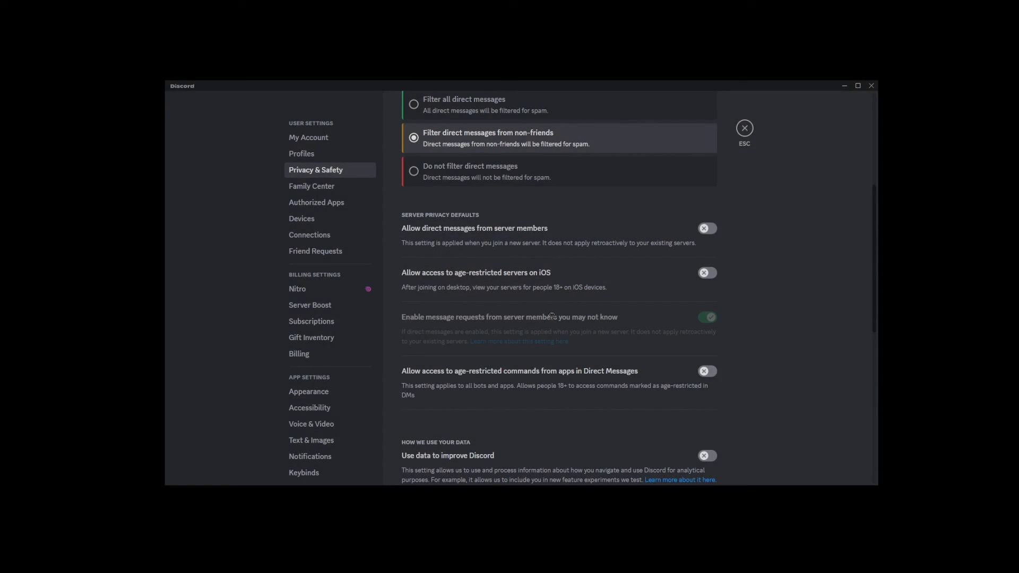